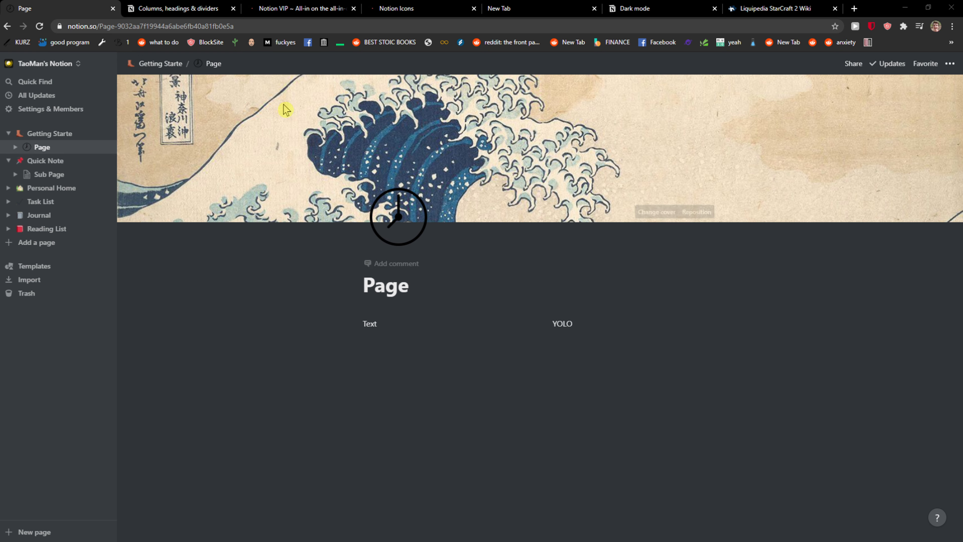
{"action": "mouse_move", "coordinate": [152, 108]}
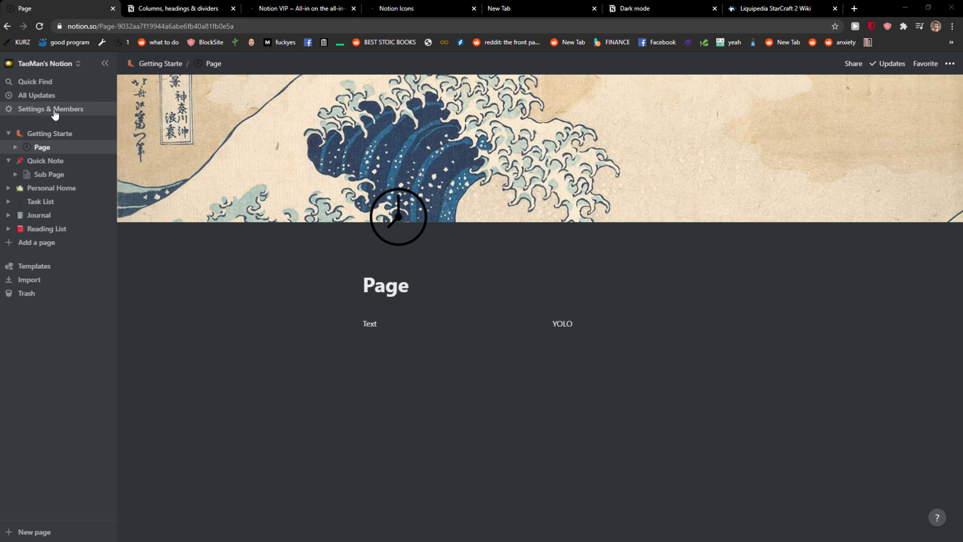
Reach the My account personal info showing the current first and last name
{"action": "left_click", "coordinate": [50, 109]}
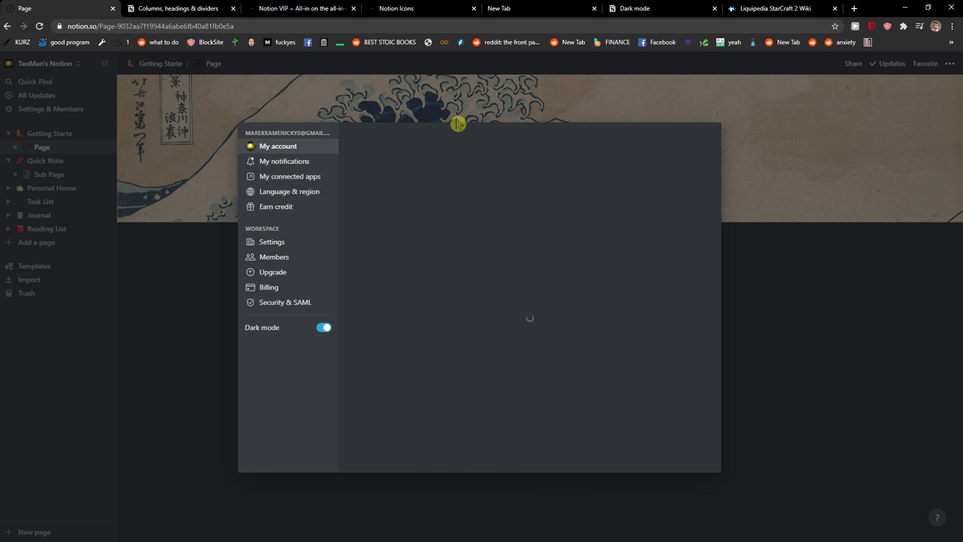
{"action": "mouse_move", "coordinate": [426, 262]}
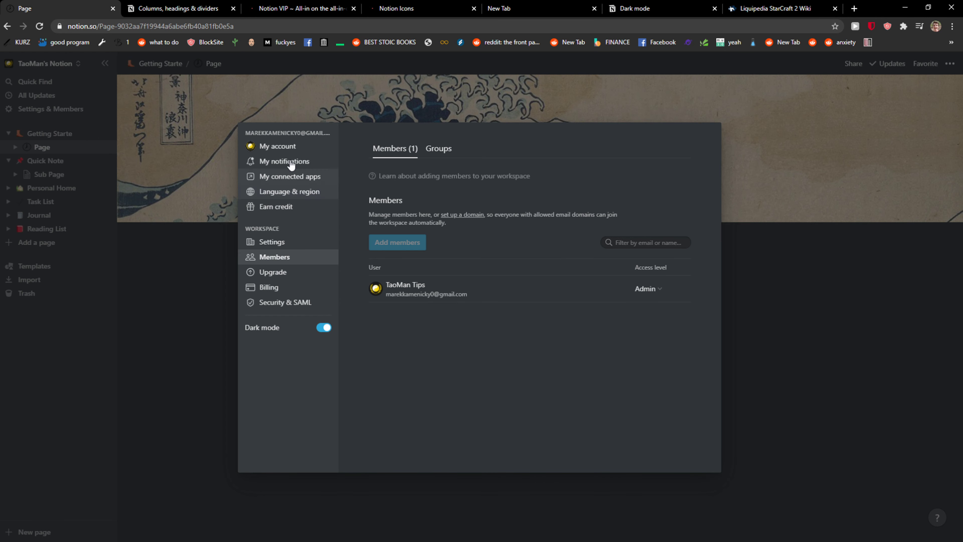
{"action": "left_click", "coordinate": [278, 147]}
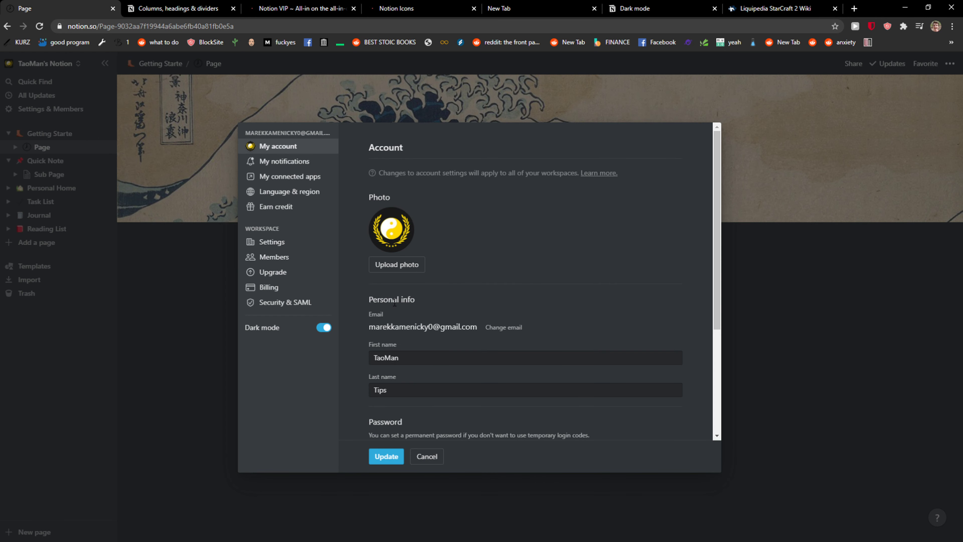
{"action": "scroll", "scroll_direction": "down", "scroll_amount": 3}
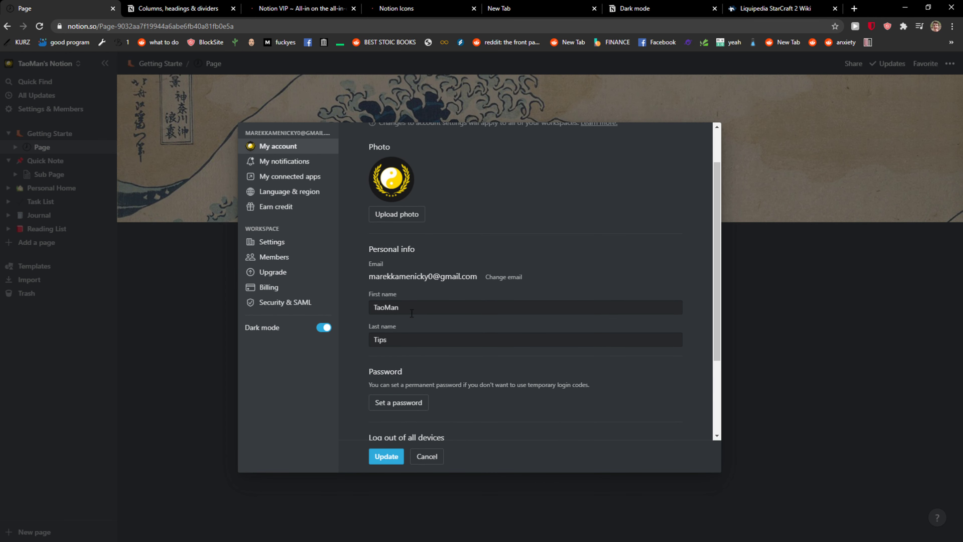
Replace the first name with 'Stone' and update the account name
{"action": "left_click", "coordinate": [509, 309]}
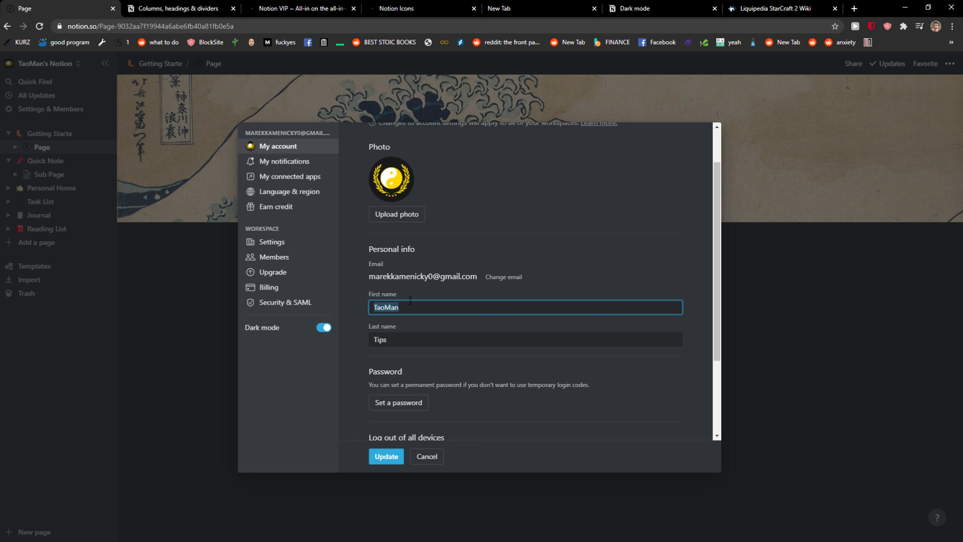
{"action": "type", "text": "Ston"}
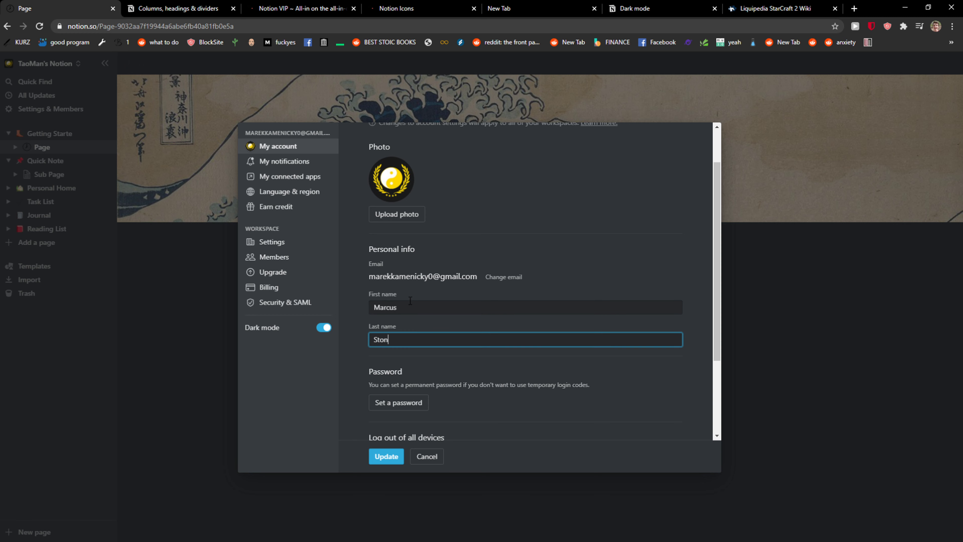
{"action": "type", "text": "e"}
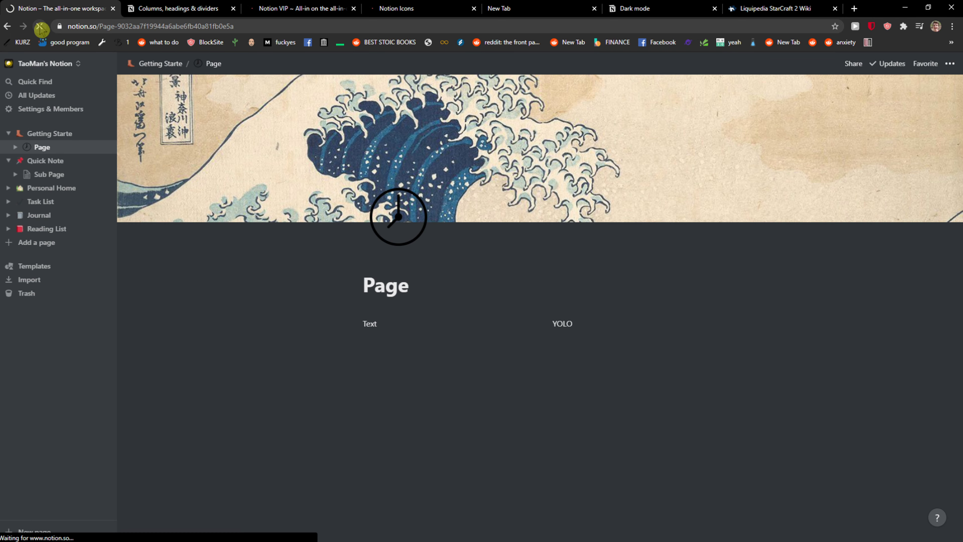
Reopen Settings & Members once the page has reloaded
{"action": "left_click", "coordinate": [46, 64]}
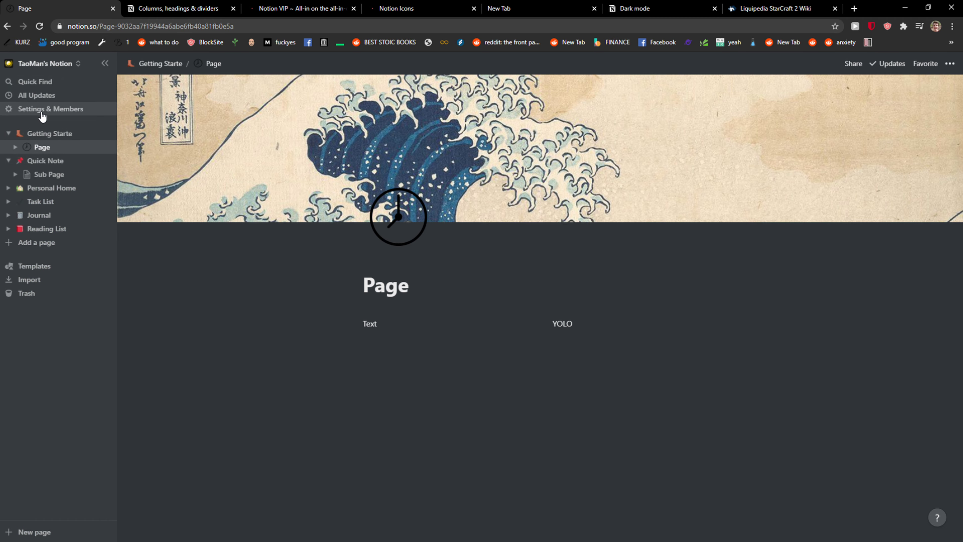
{"action": "left_click", "coordinate": [50, 109]}
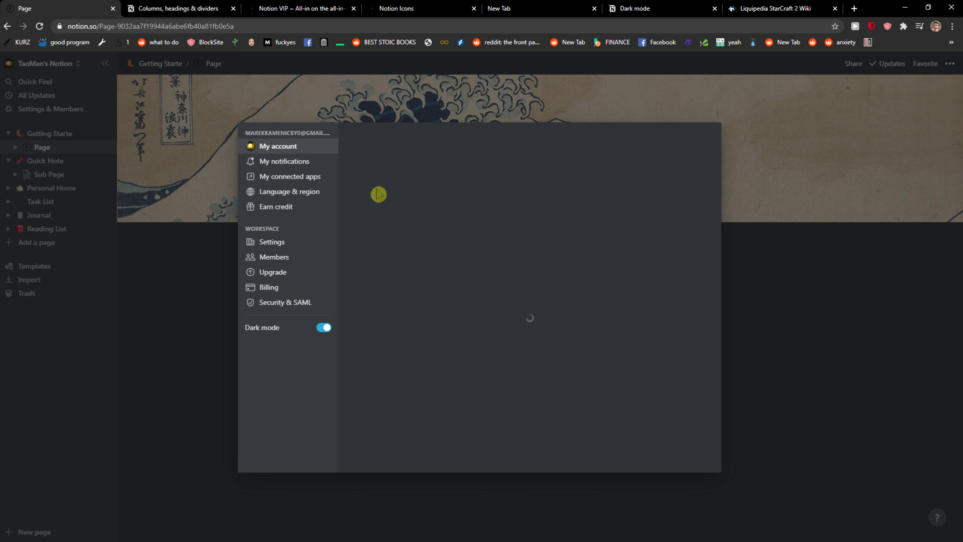
{"action": "mouse_move", "coordinate": [276, 272]}
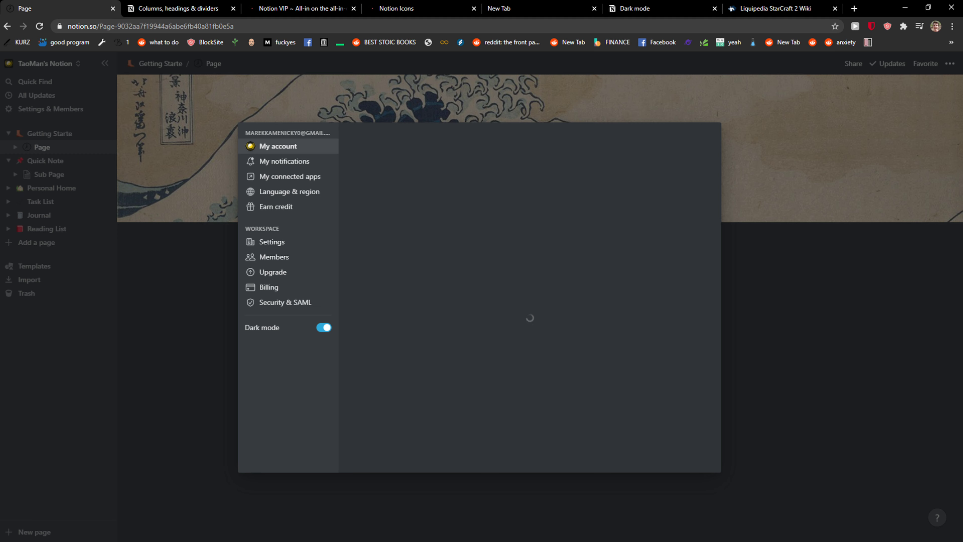
Check My account and My notifications, then confirm the new name in the Members list
{"action": "left_click", "coordinate": [278, 147]}
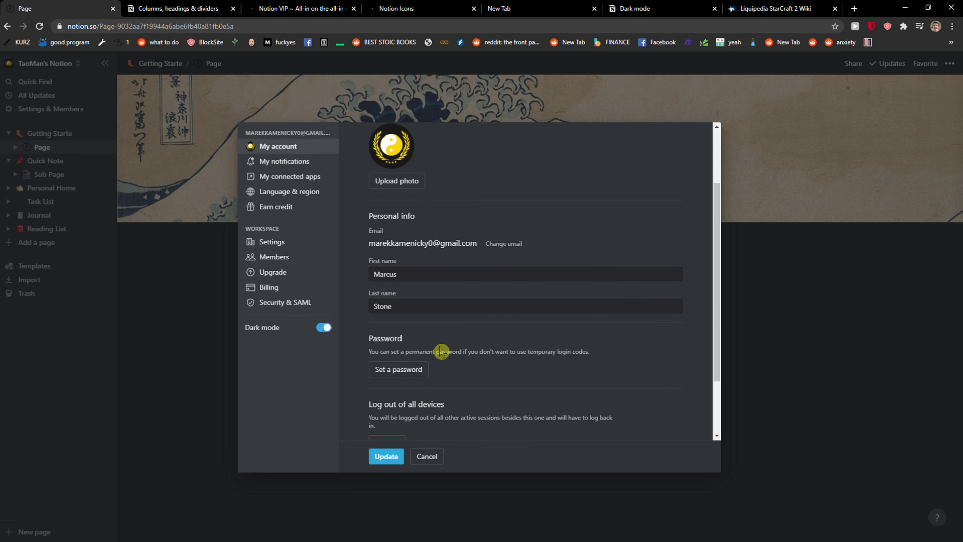
{"action": "left_click", "coordinate": [285, 162]}
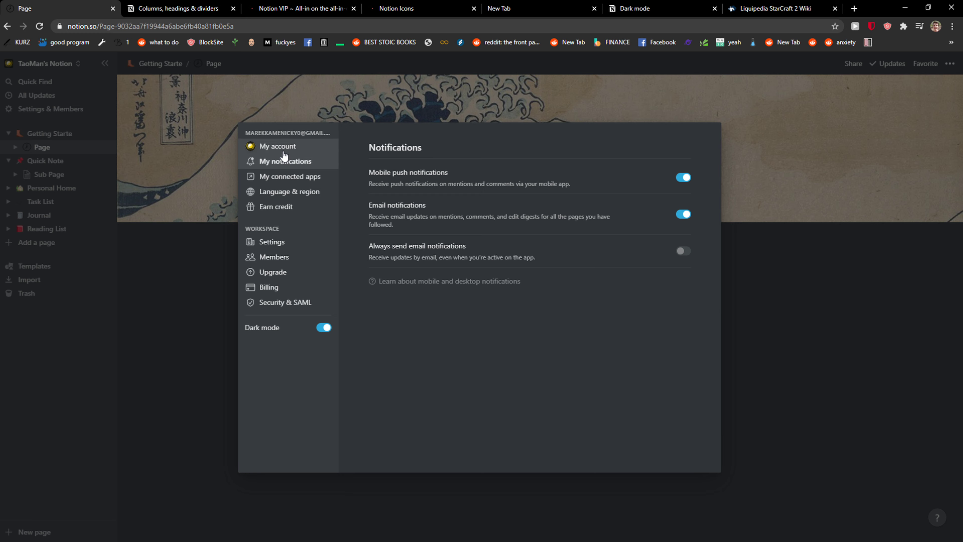
{"action": "left_click", "coordinate": [278, 146]}
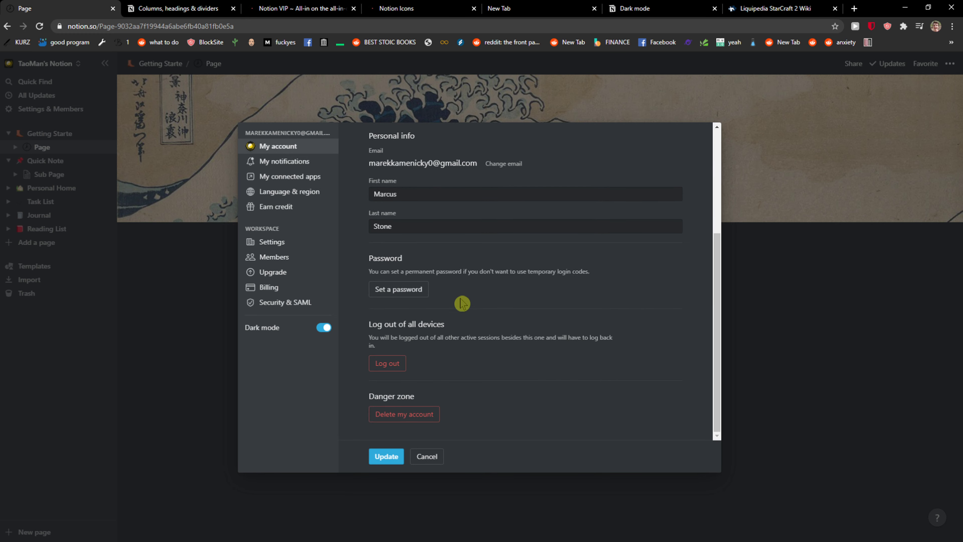
{"action": "left_click", "coordinate": [274, 256]}
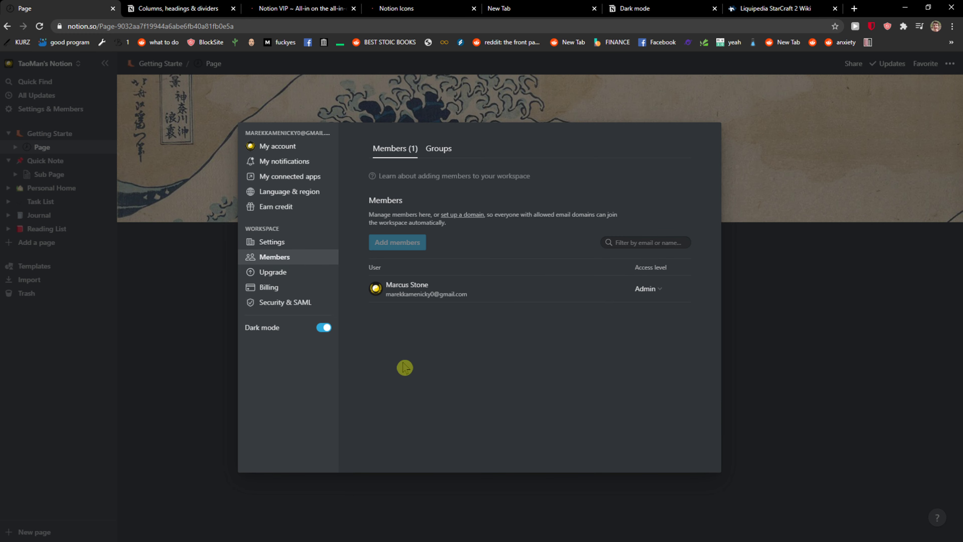